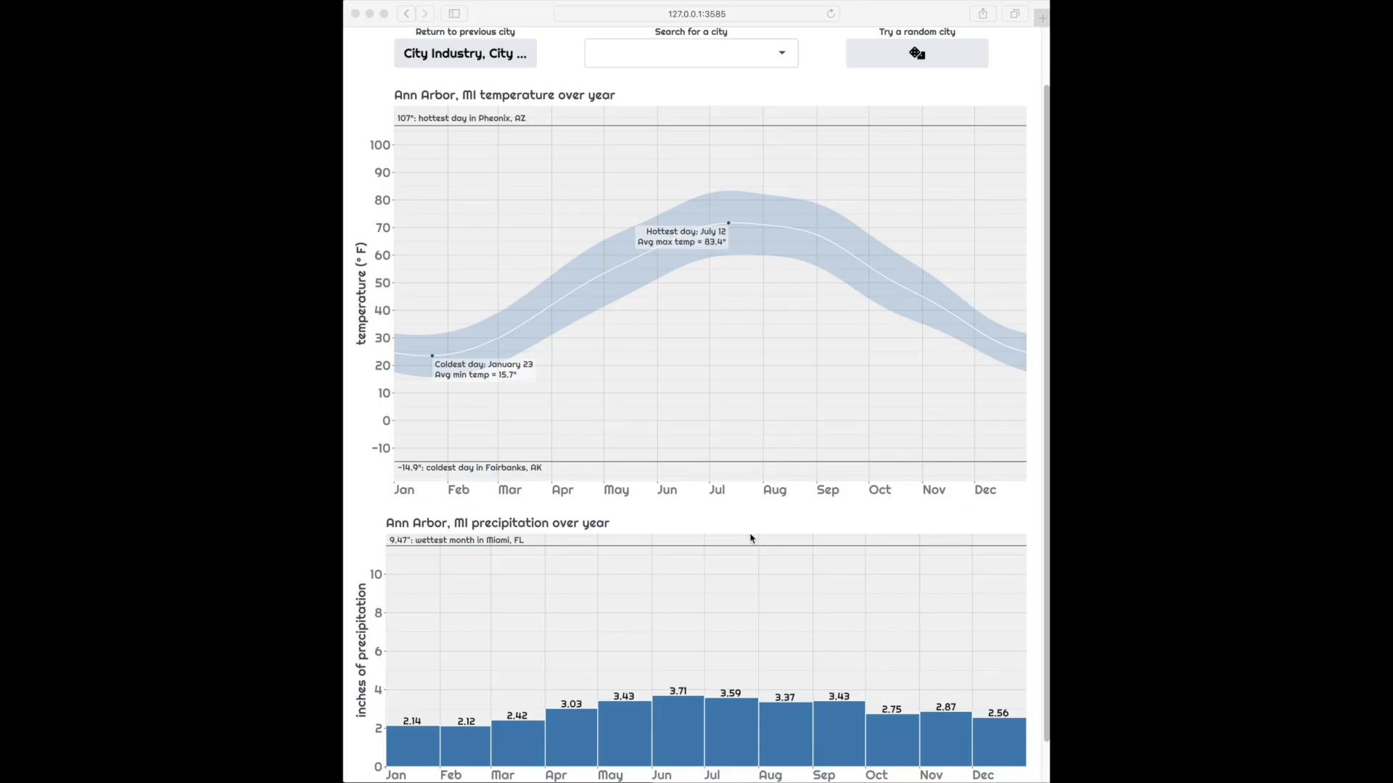
Search 'minneapo' in the city dropdown and select Minneapolis, MN to show its plots
{"action": "left_click", "coordinate": [684, 53]}
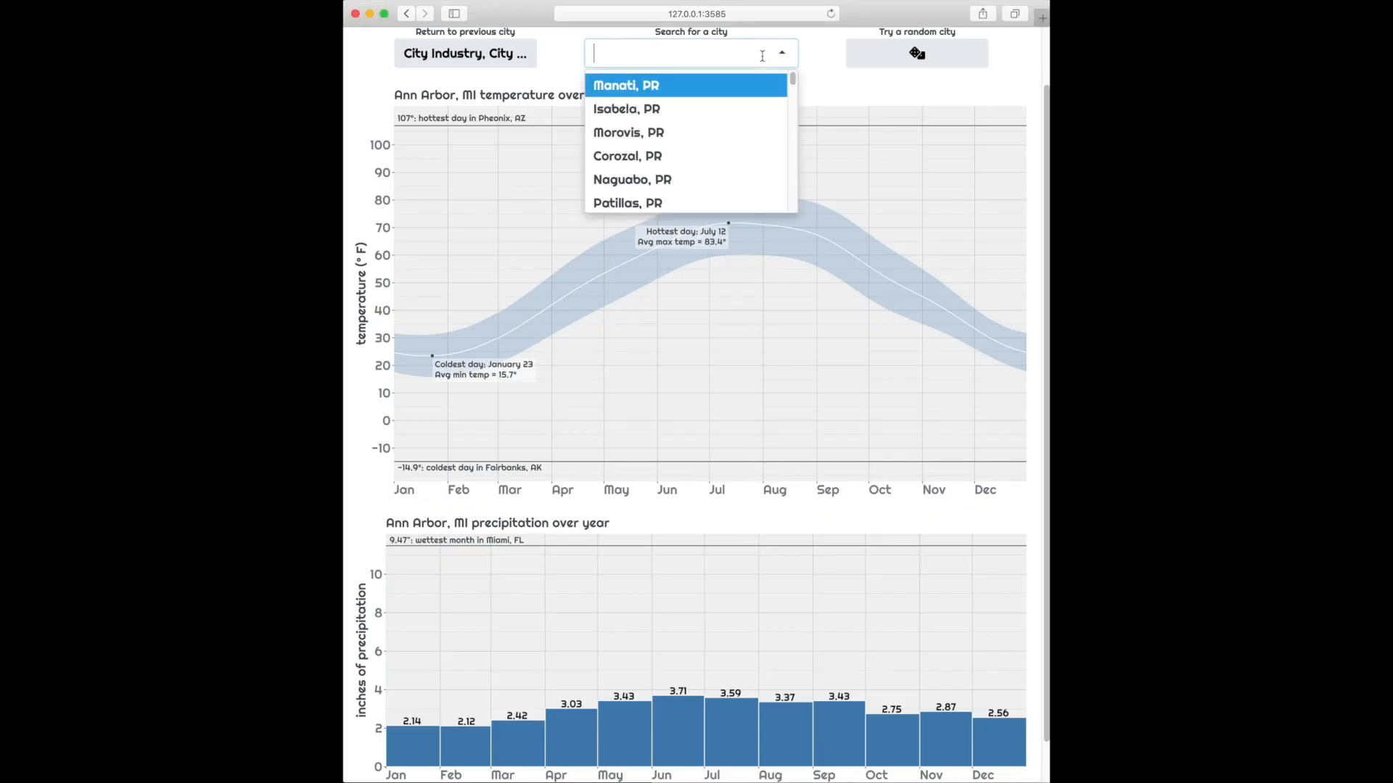
{"action": "type", "text": "minneapo"}
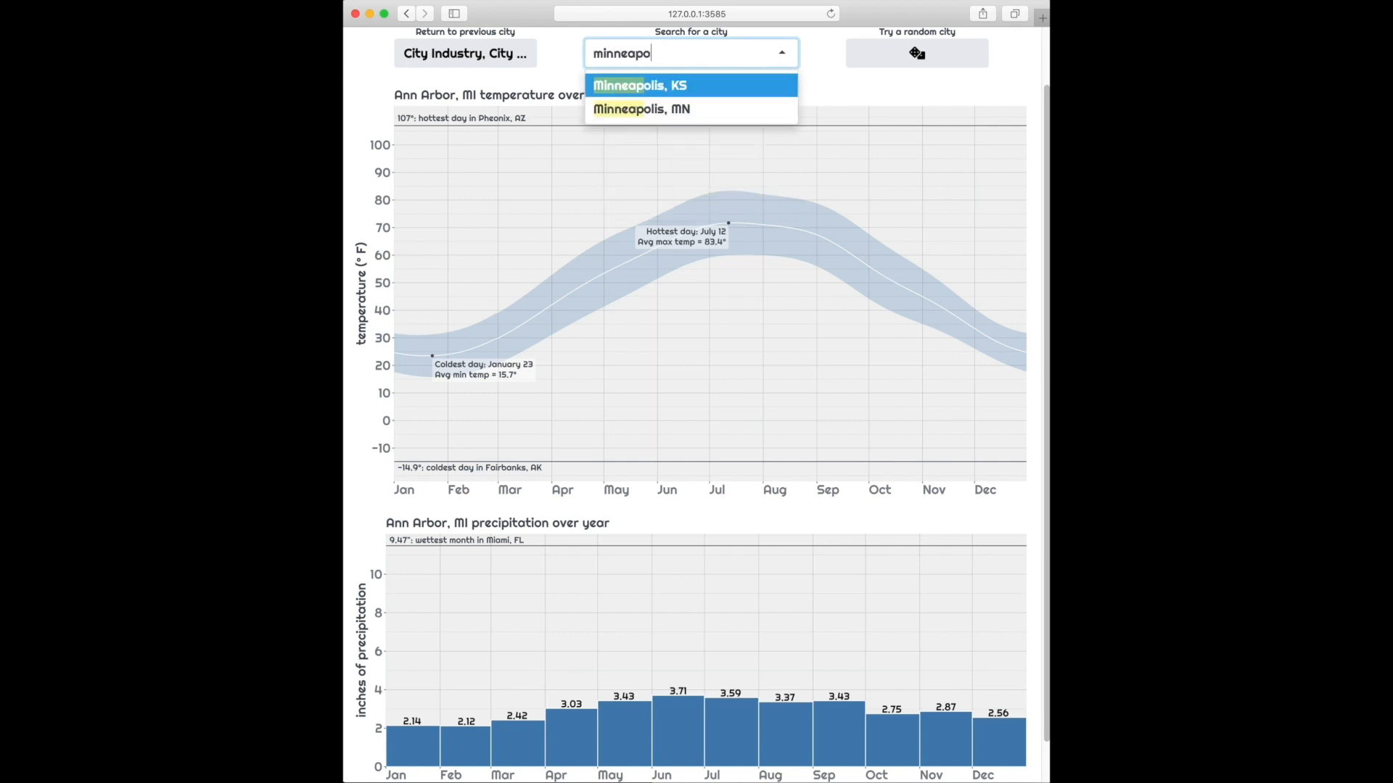
{"action": "left_click", "coordinate": [641, 108]}
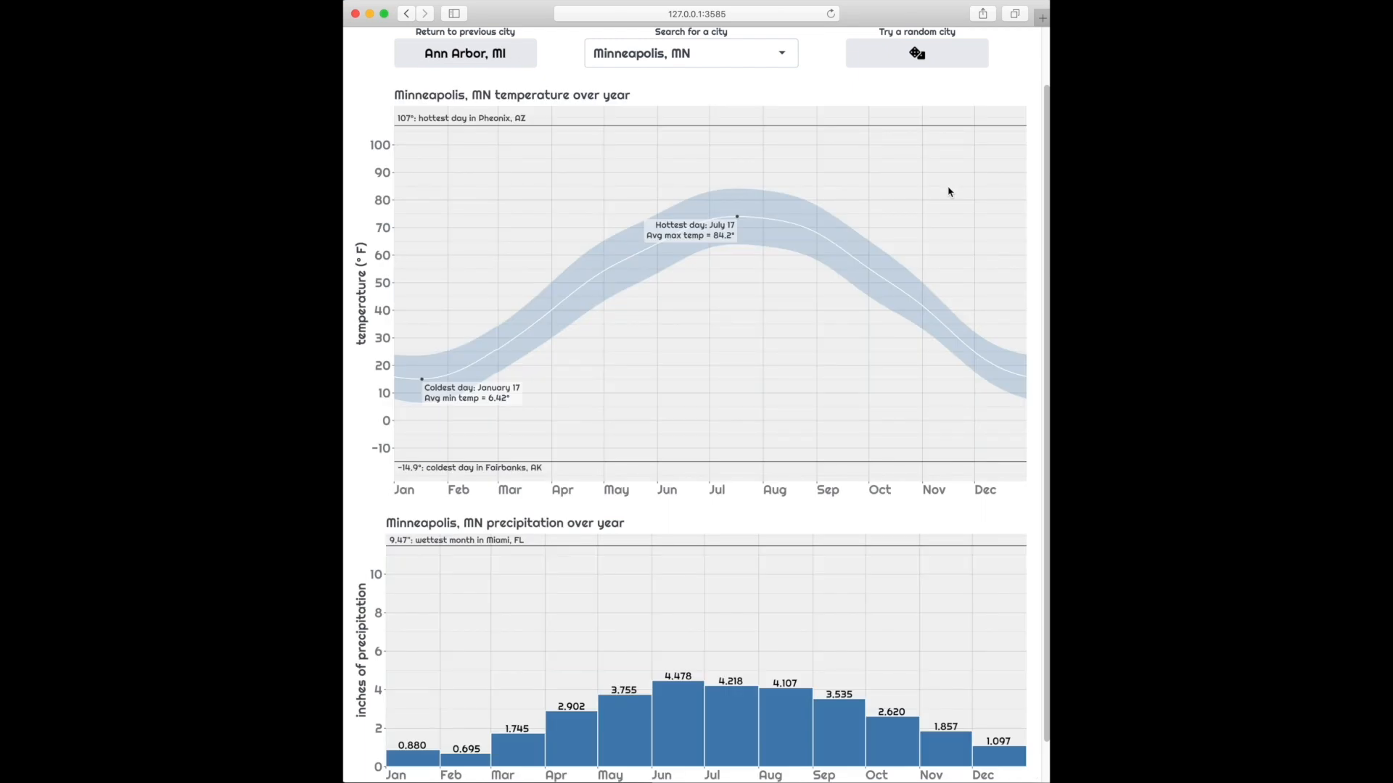
{"action": "mouse_move", "coordinate": [740, 229]}
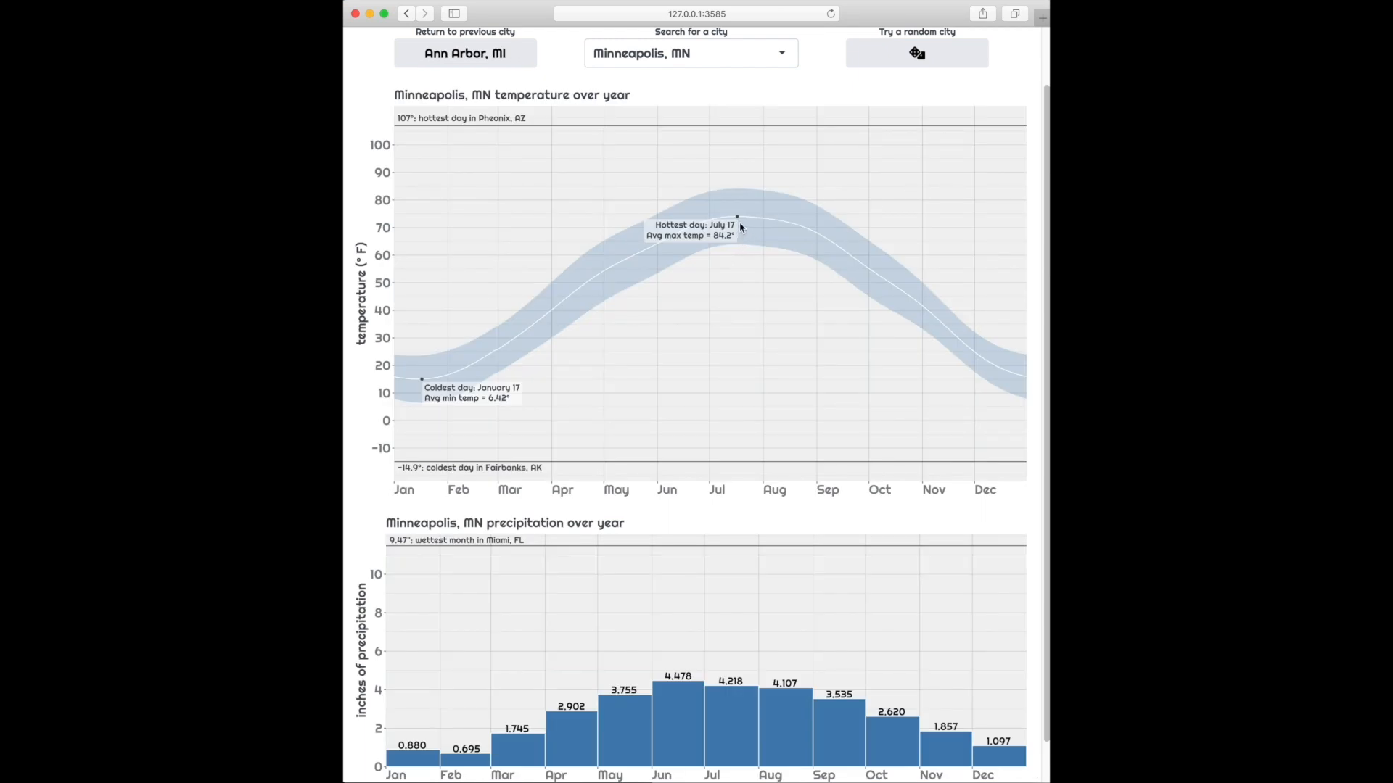
{"action": "mouse_move", "coordinate": [451, 403]}
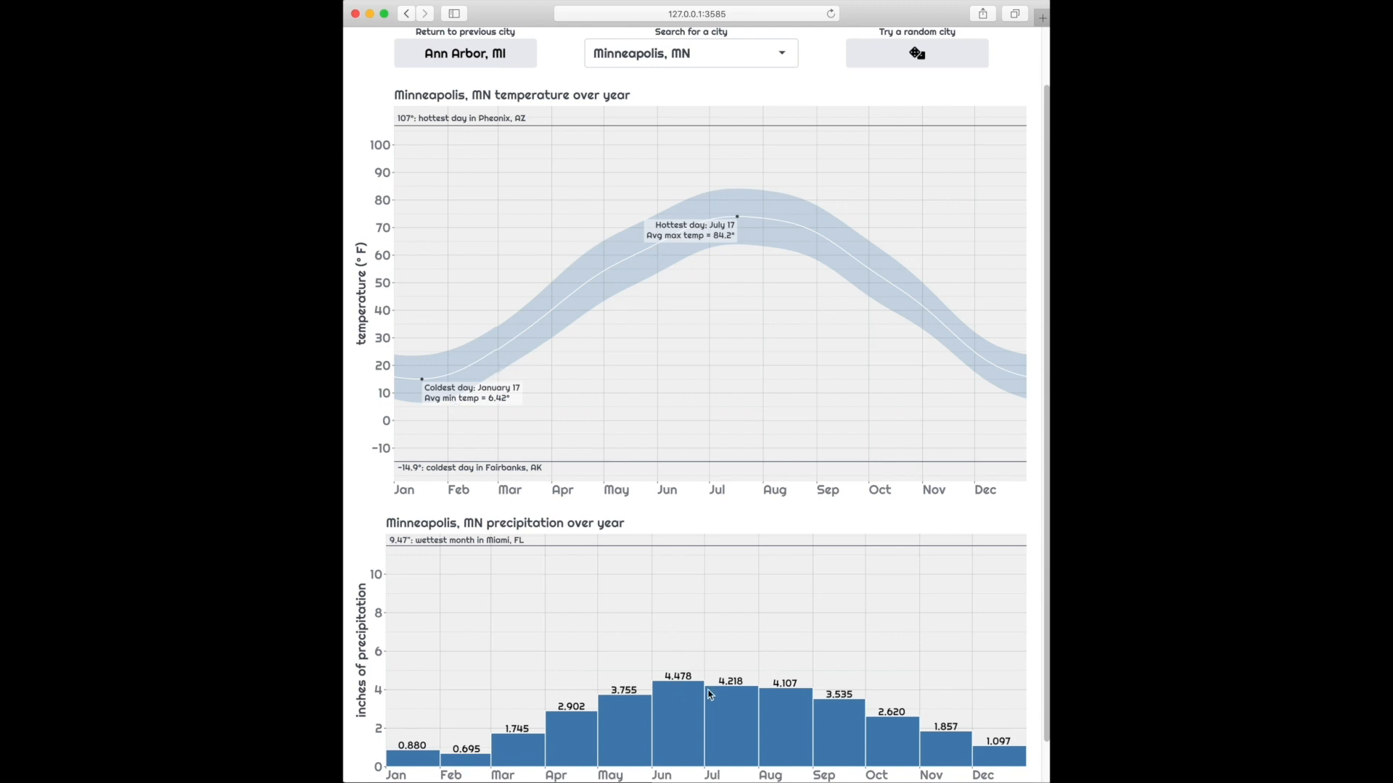
{"action": "mouse_move", "coordinate": [410, 760]}
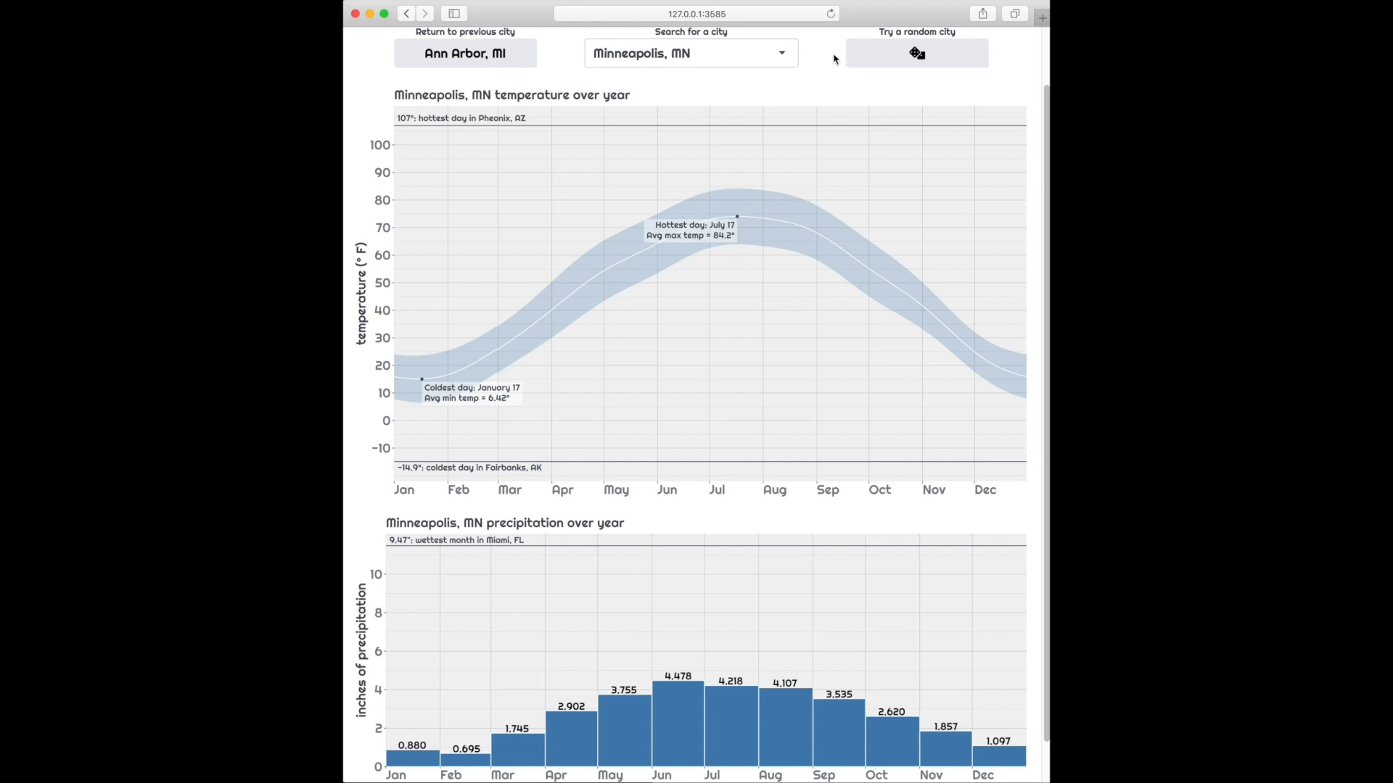
{"action": "mouse_move", "coordinate": [766, 60]}
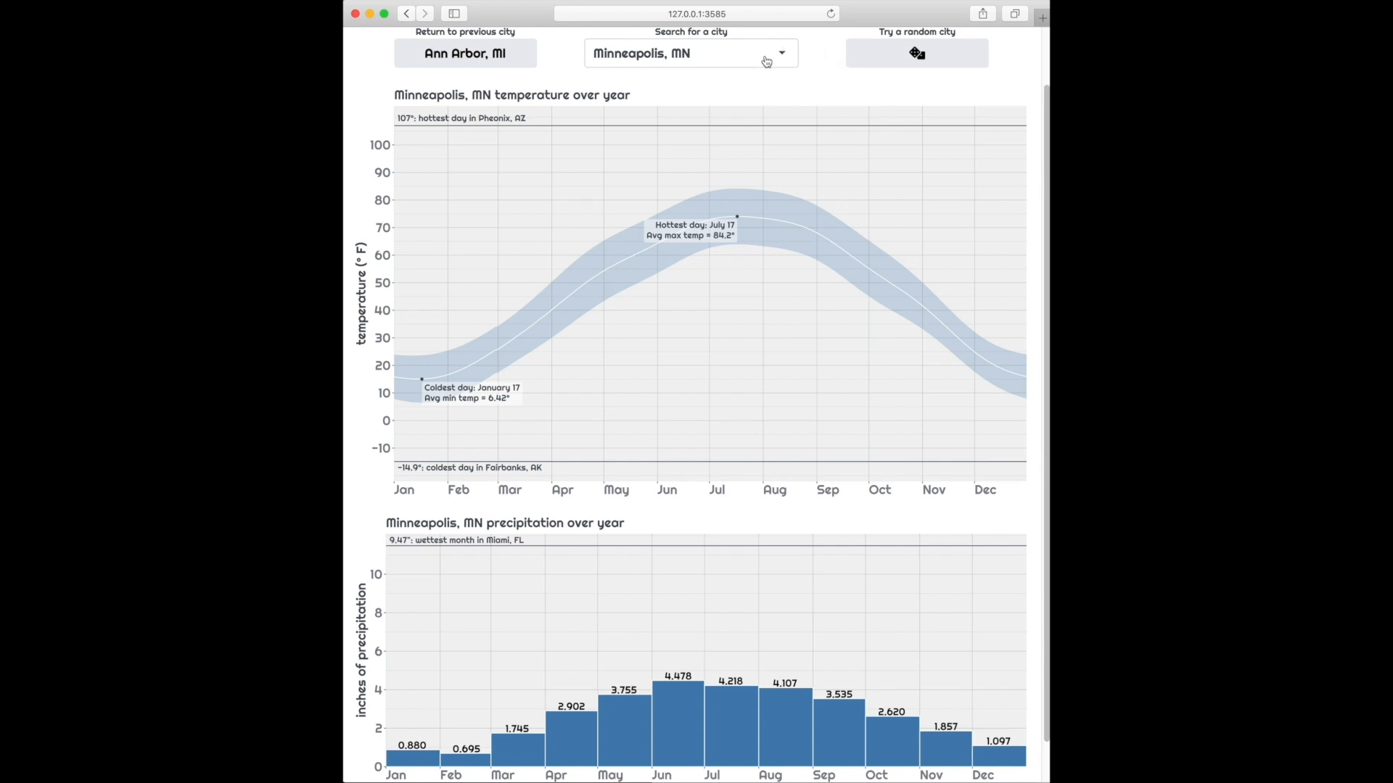
Search 'redwoo' in the city dropdown and select Redwood City, CA to show its plots
{"action": "left_click", "coordinate": [690, 53]}
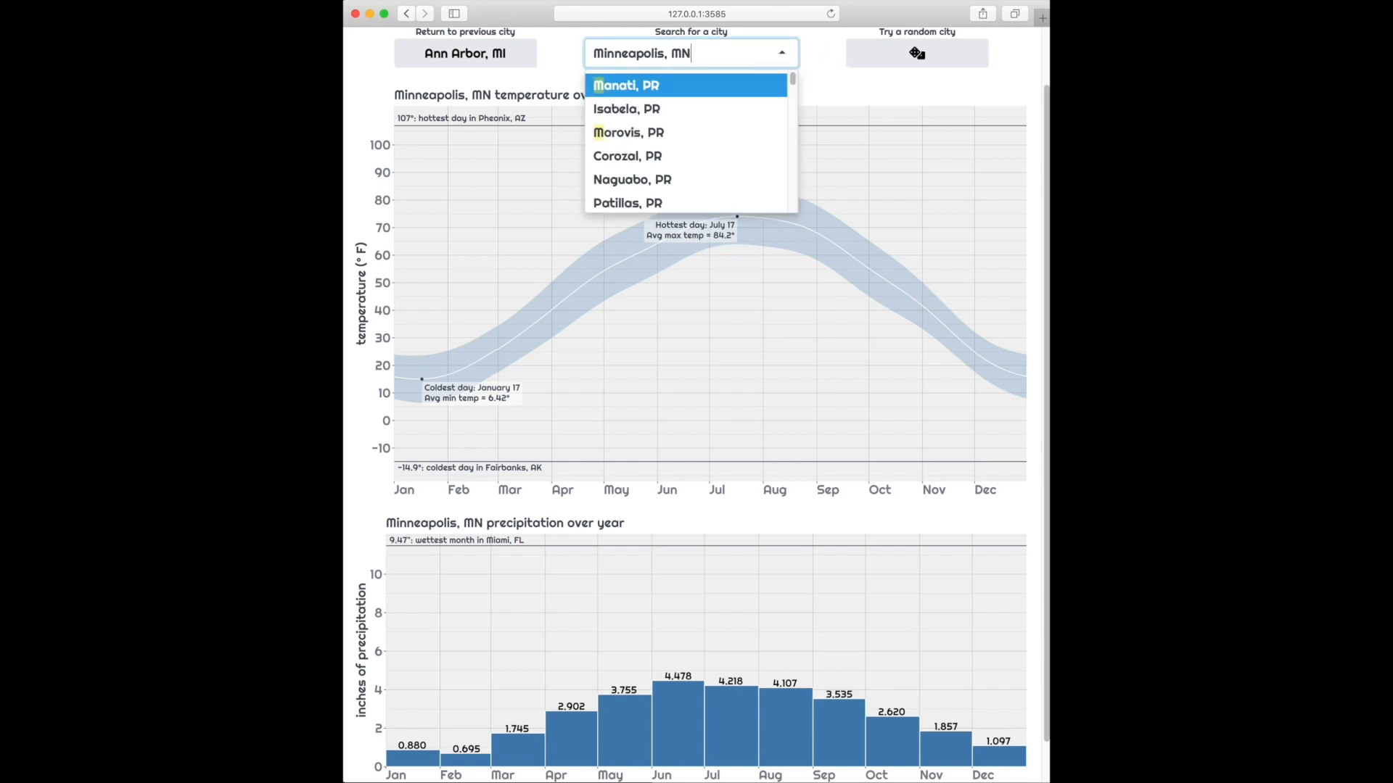
{"action": "type", "text": "redwoo"}
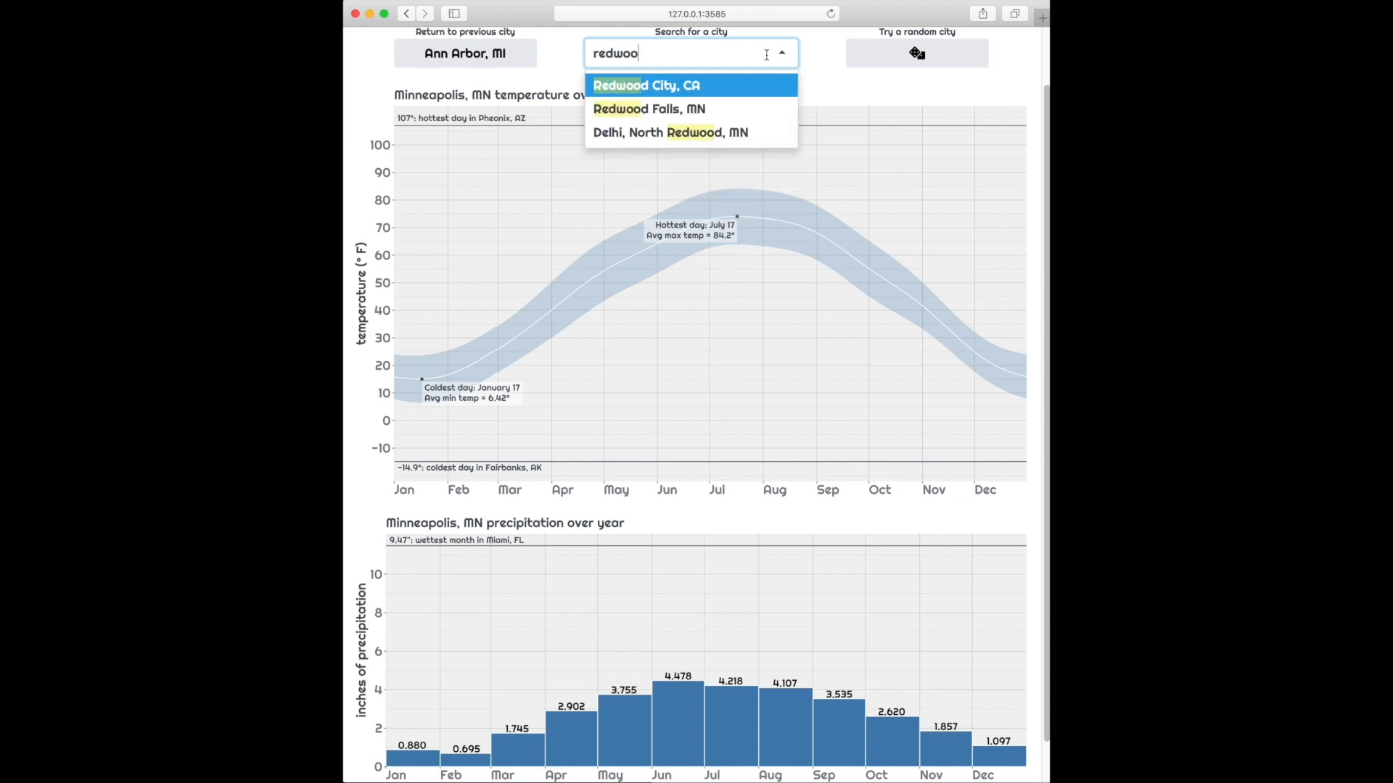
{"action": "left_click", "coordinate": [646, 85]}
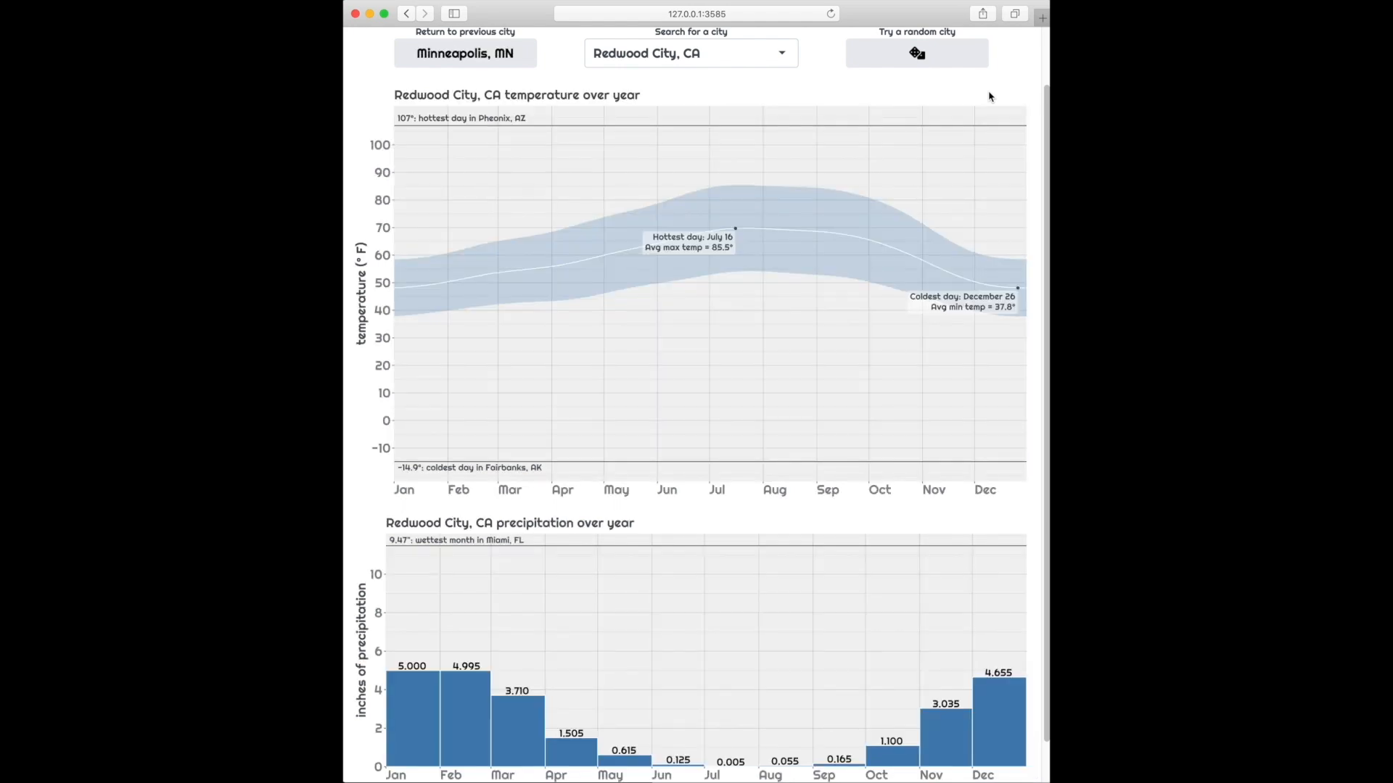
{"action": "mouse_move", "coordinate": [723, 246]}
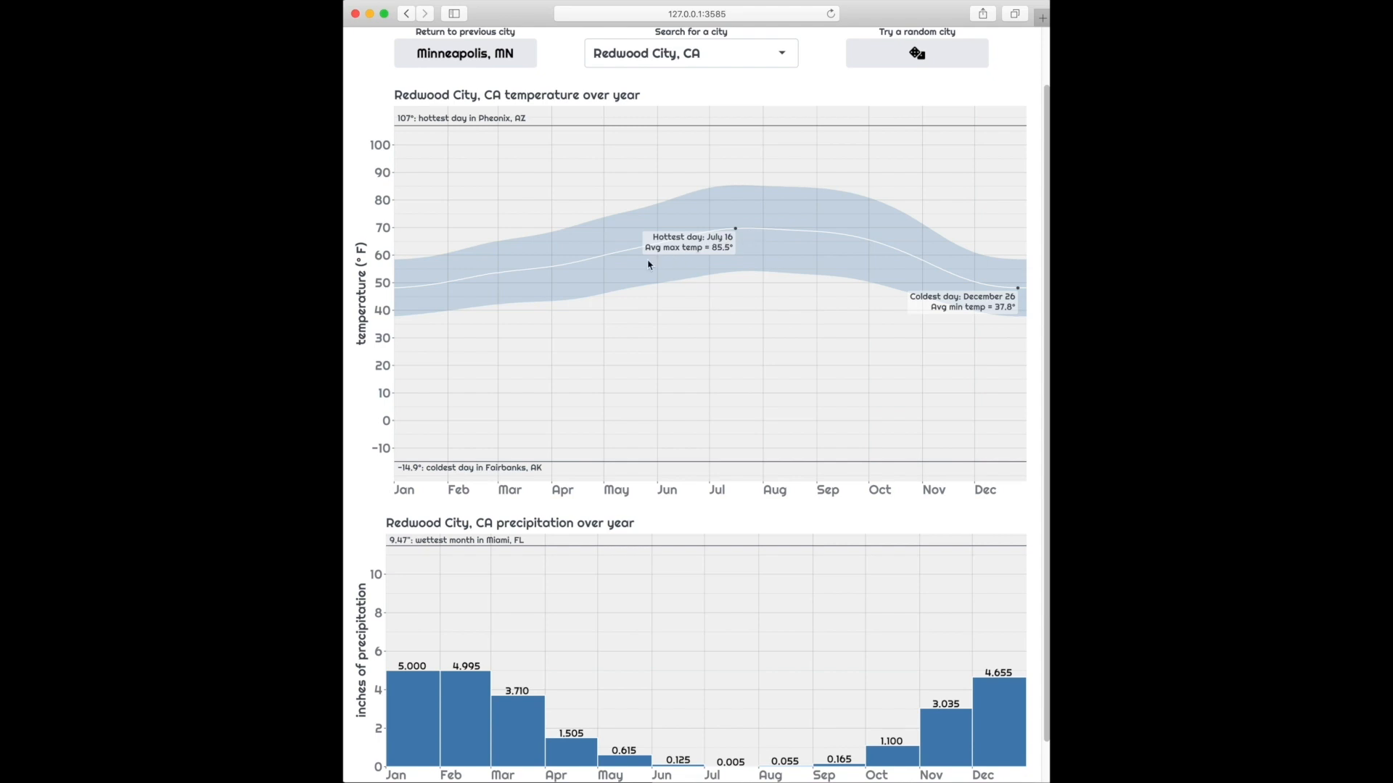
{"action": "mouse_move", "coordinate": [941, 322]}
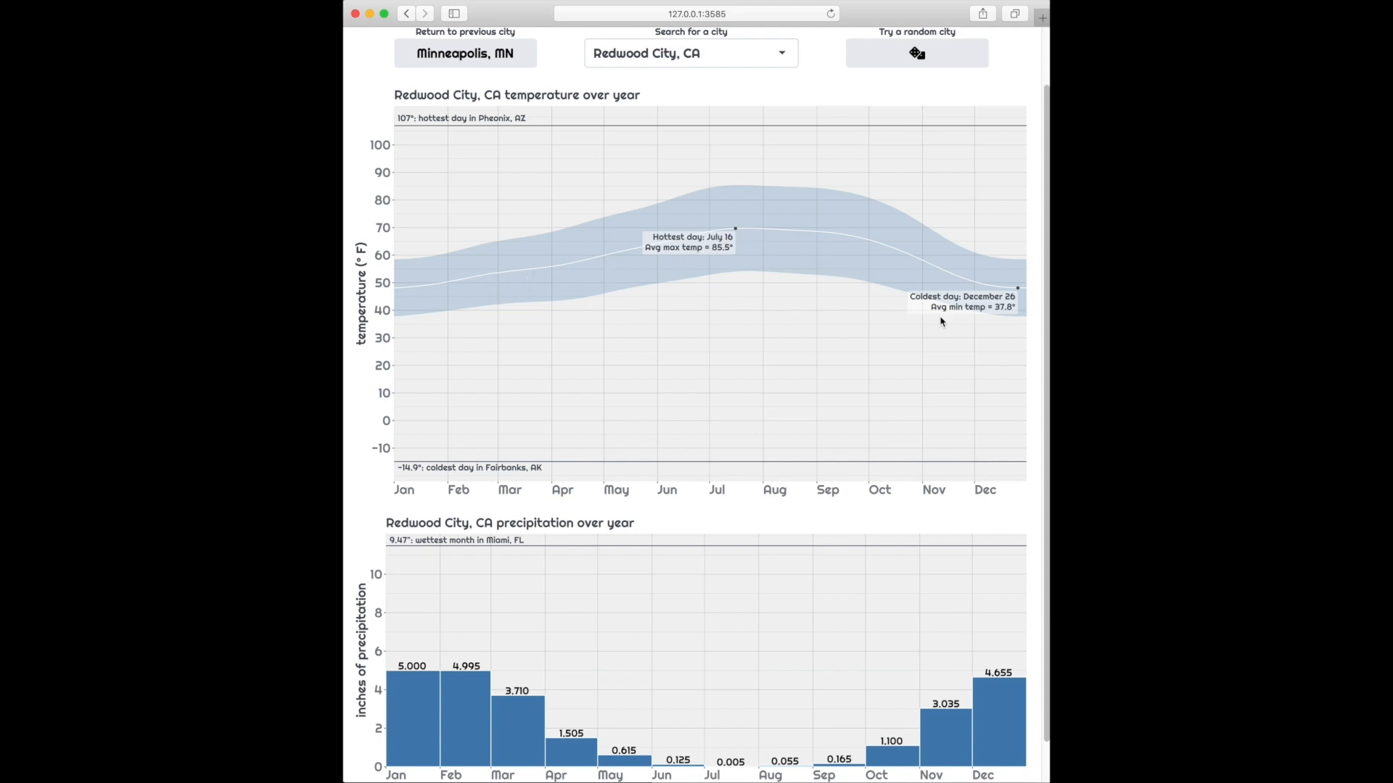
{"action": "mouse_move", "coordinate": [553, 668]}
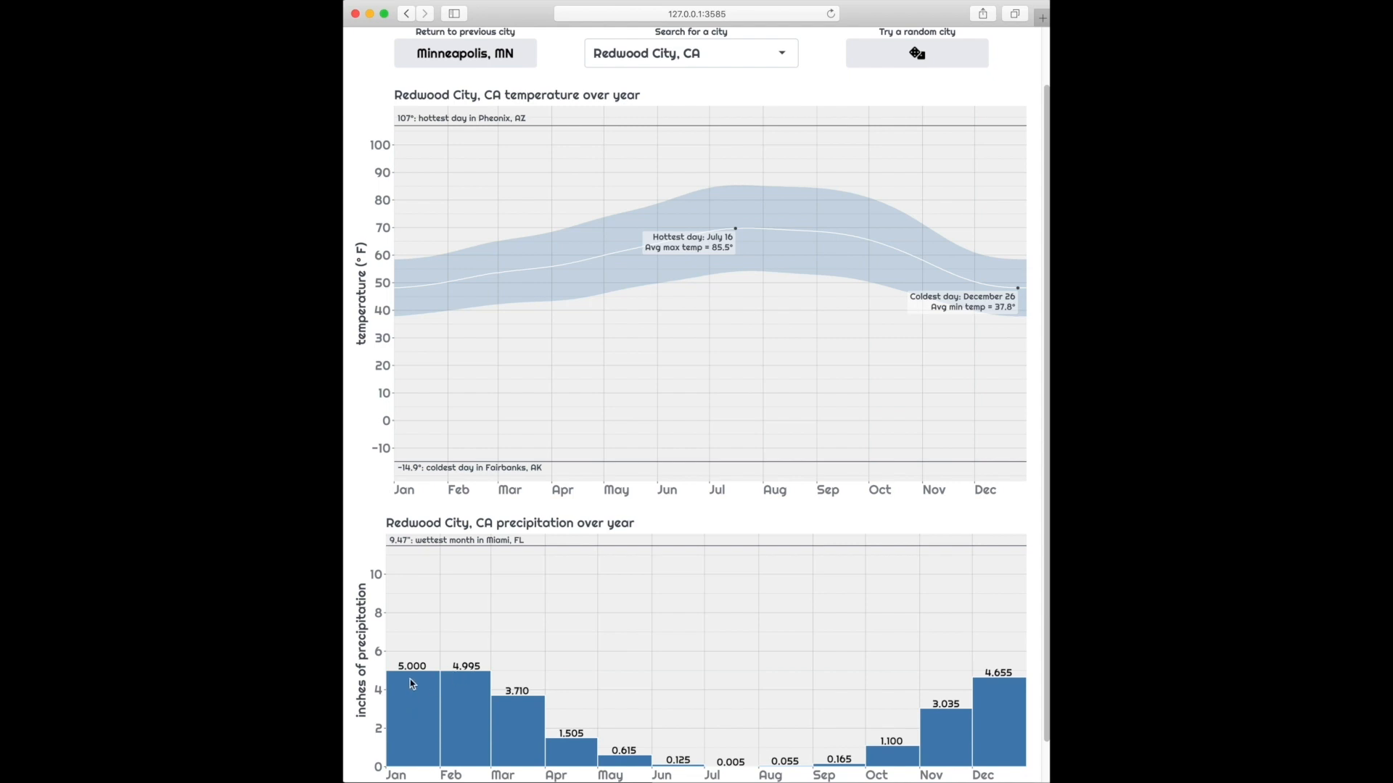
{"action": "mouse_move", "coordinate": [395, 677]}
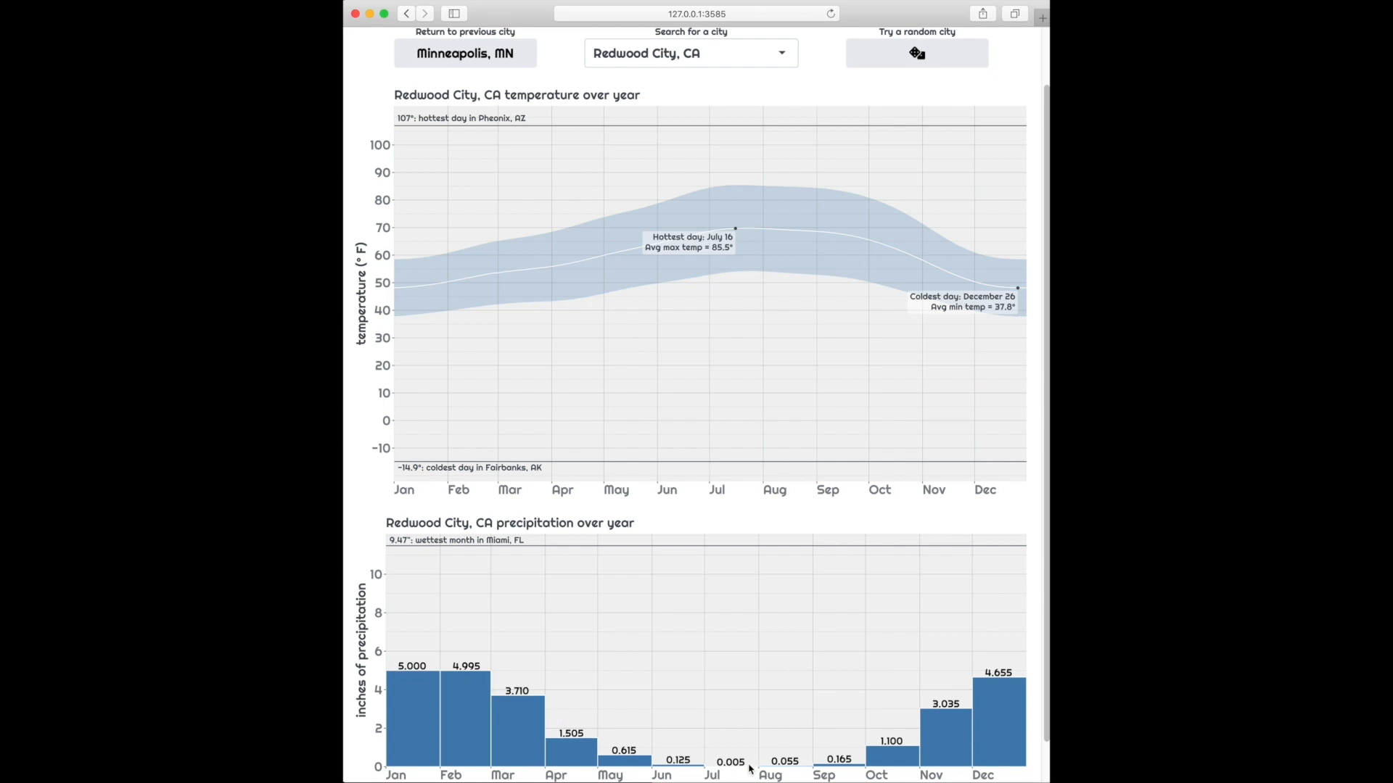
{"action": "mouse_move", "coordinate": [708, 187]}
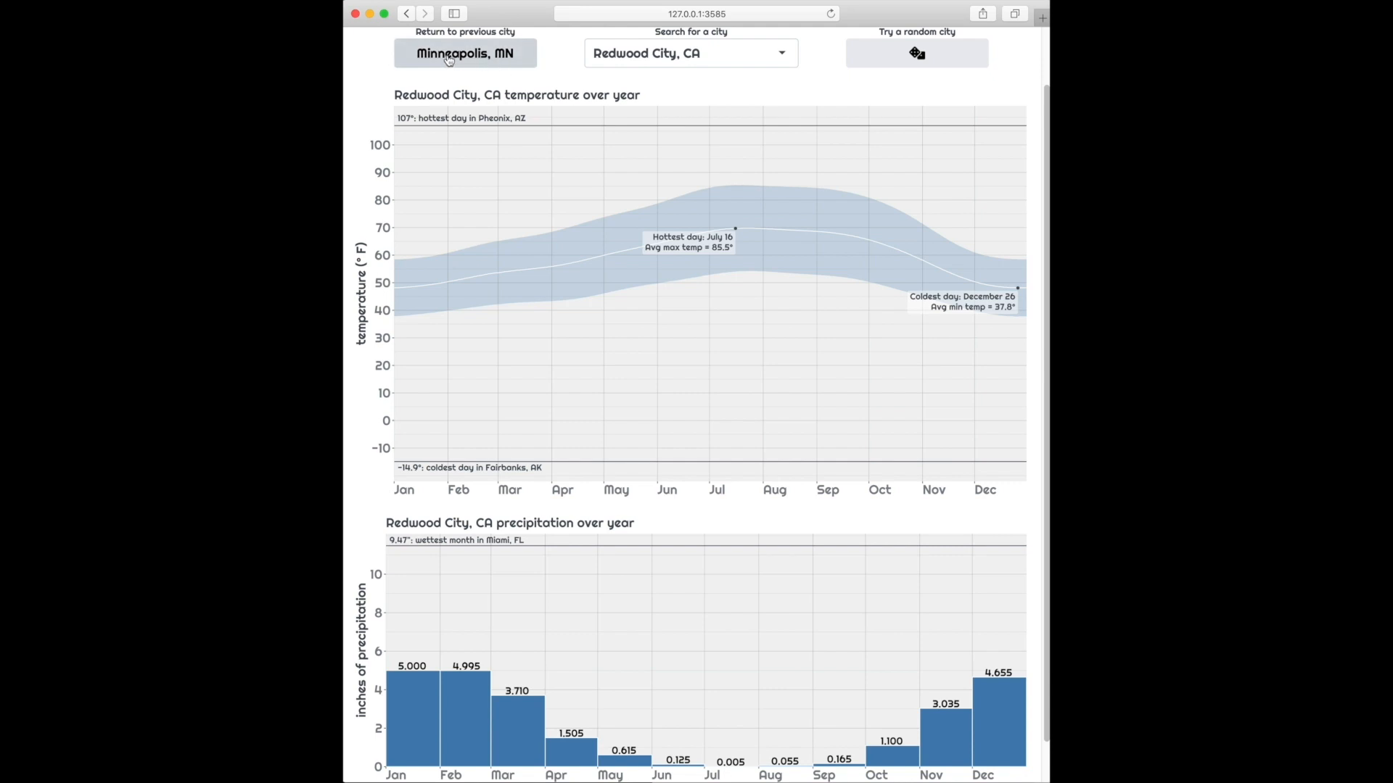
{"action": "mouse_move", "coordinate": [458, 64]}
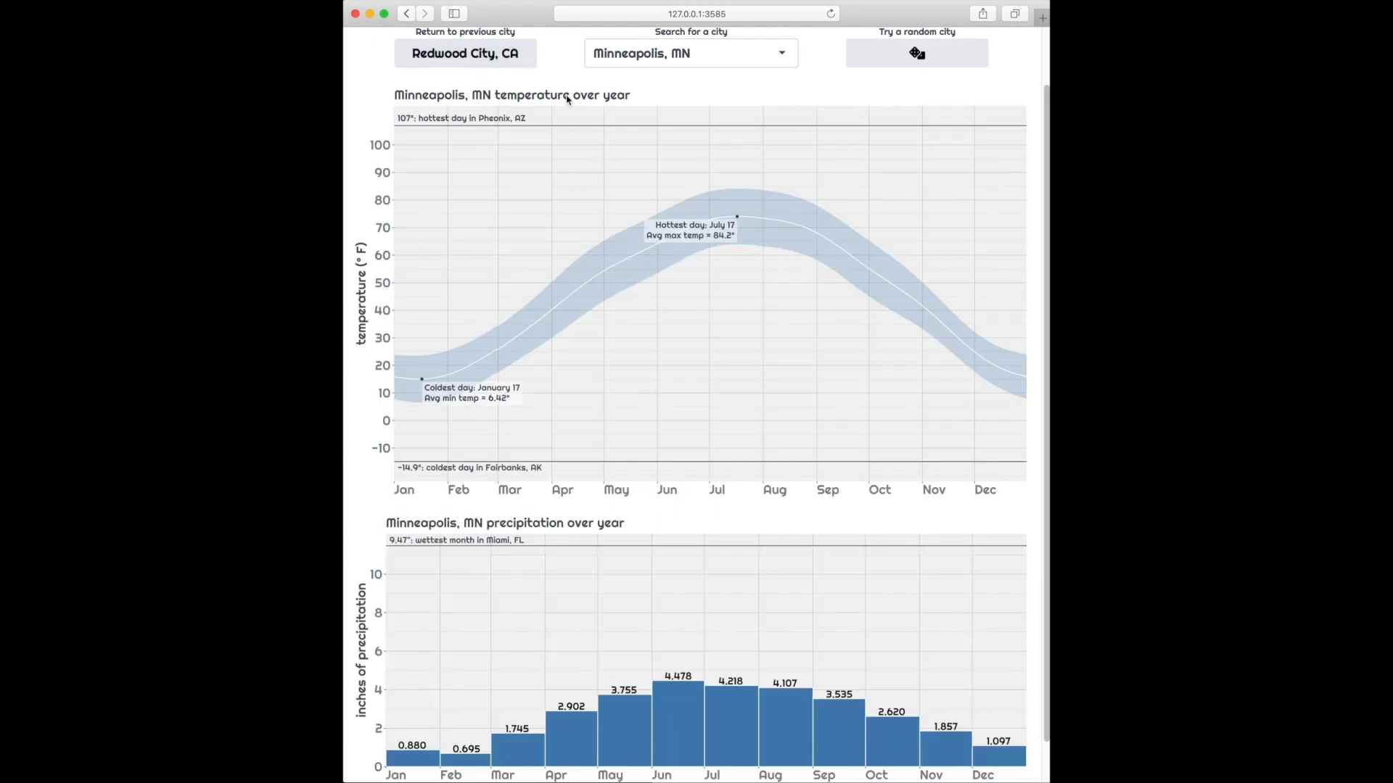
Toggle 'Return to previous city' repeatedly between Redwood City, CA and Minneapolis, MN, refetching each time
{"action": "left_click", "coordinate": [464, 53]}
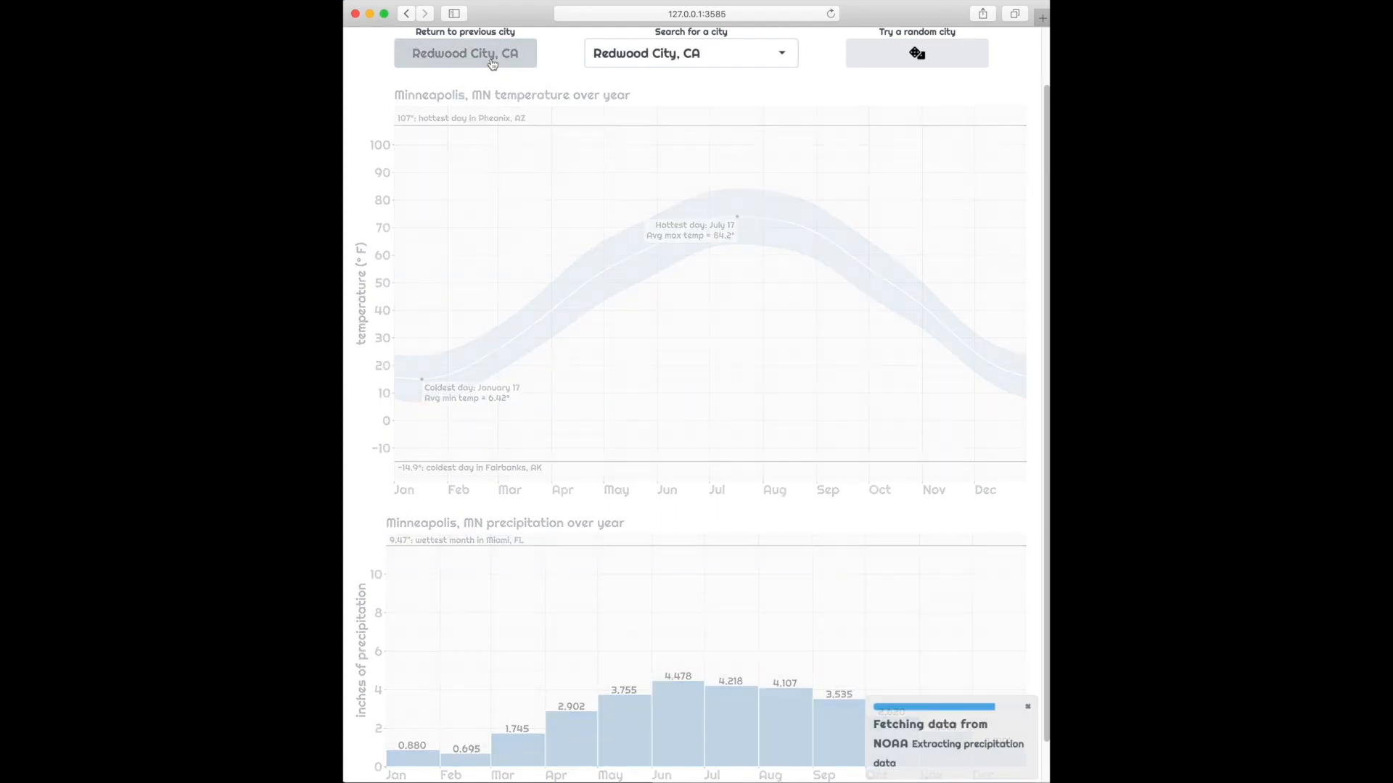
{"action": "left_click", "coordinate": [464, 52]}
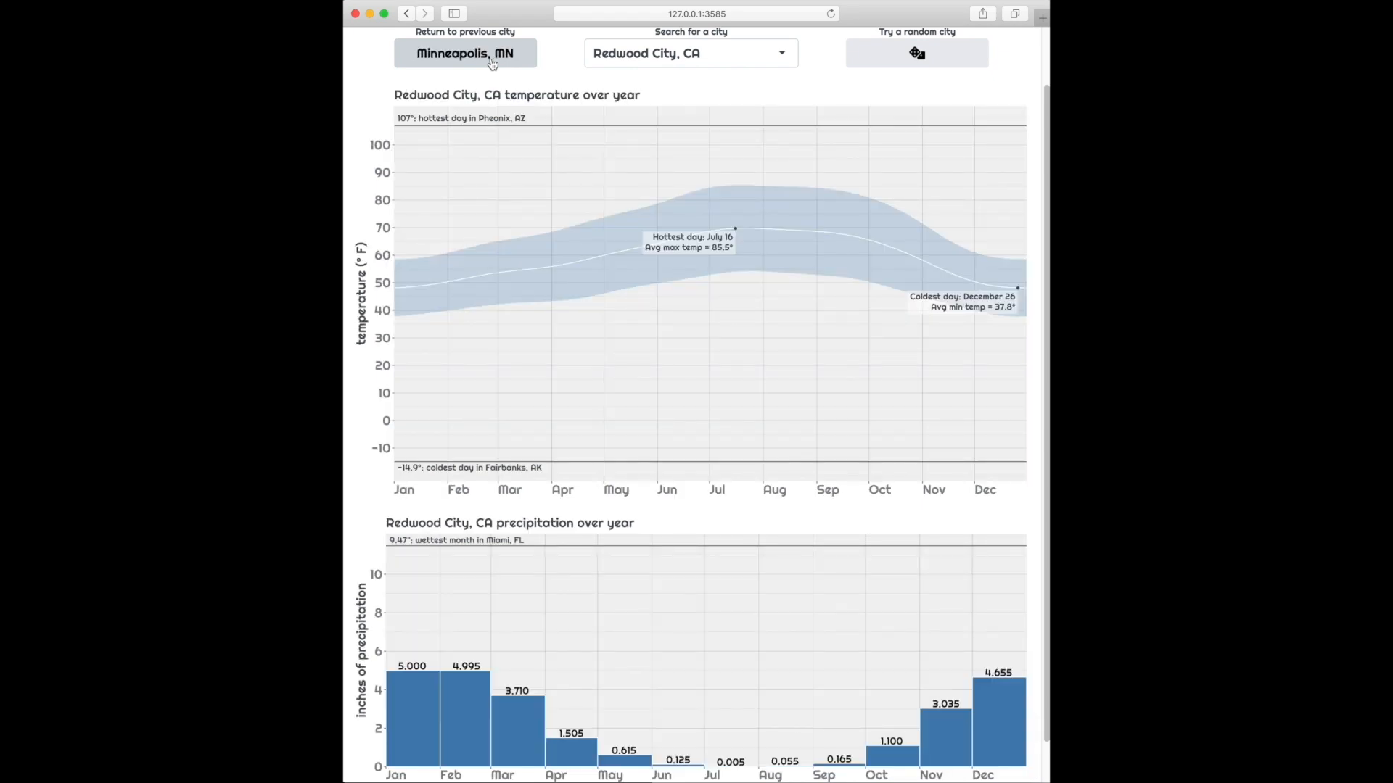
{"action": "left_click", "coordinate": [465, 53]}
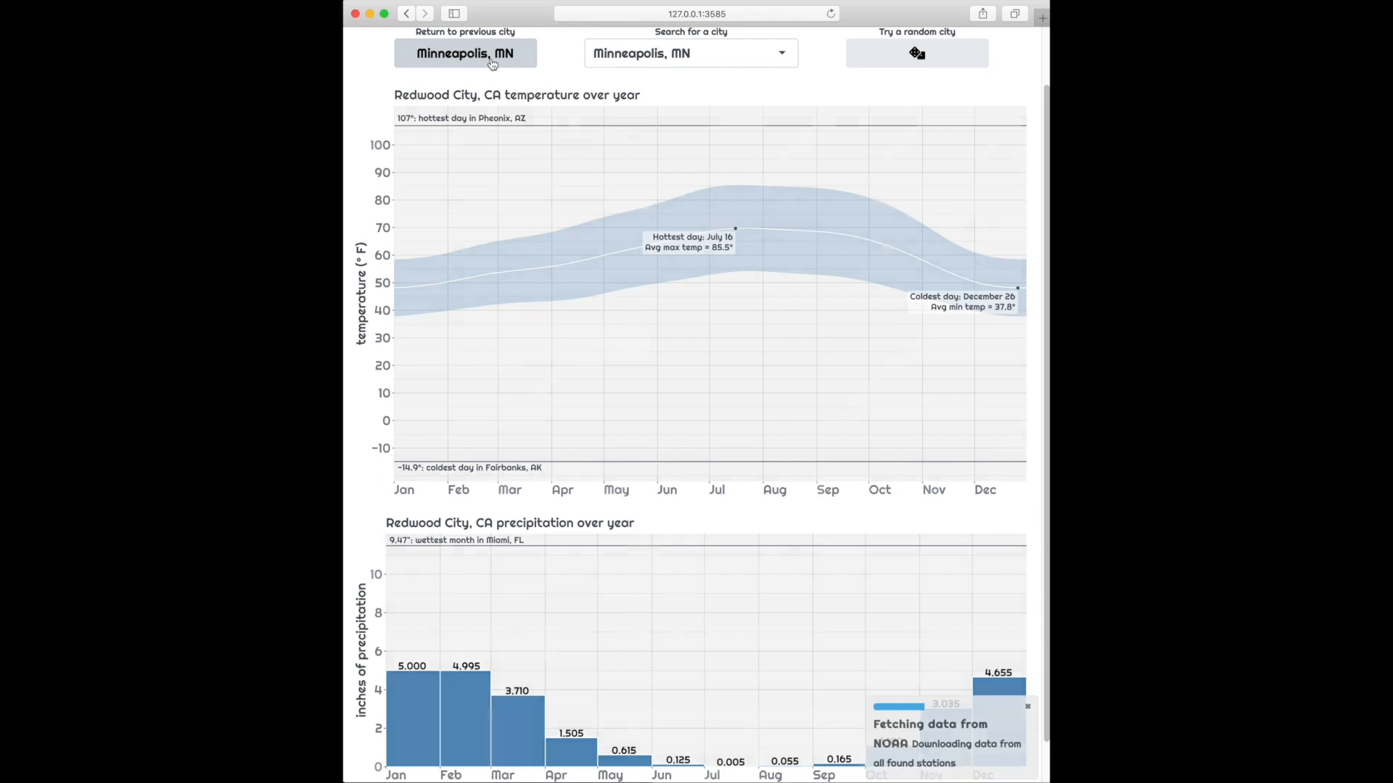
{"action": "left_click", "coordinate": [465, 53]}
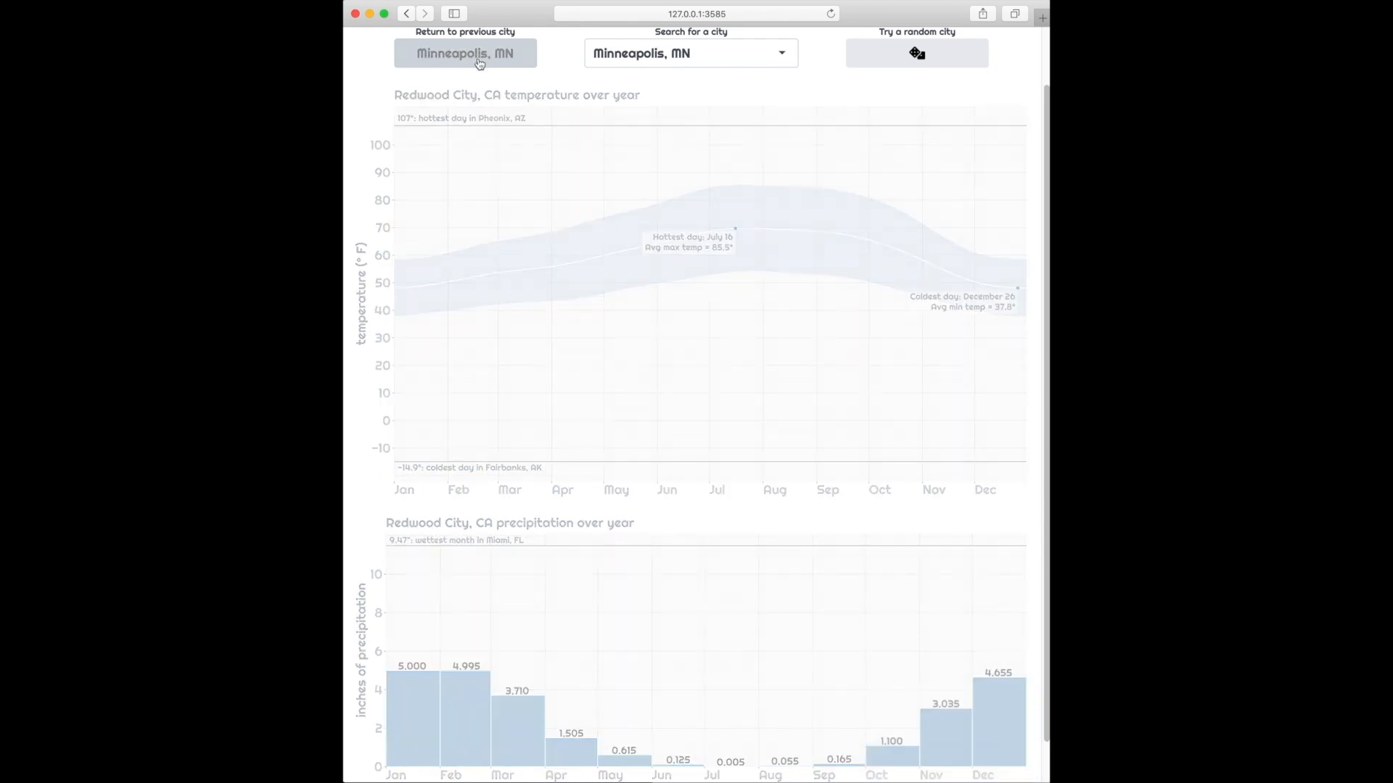
{"action": "left_click", "coordinate": [464, 52]}
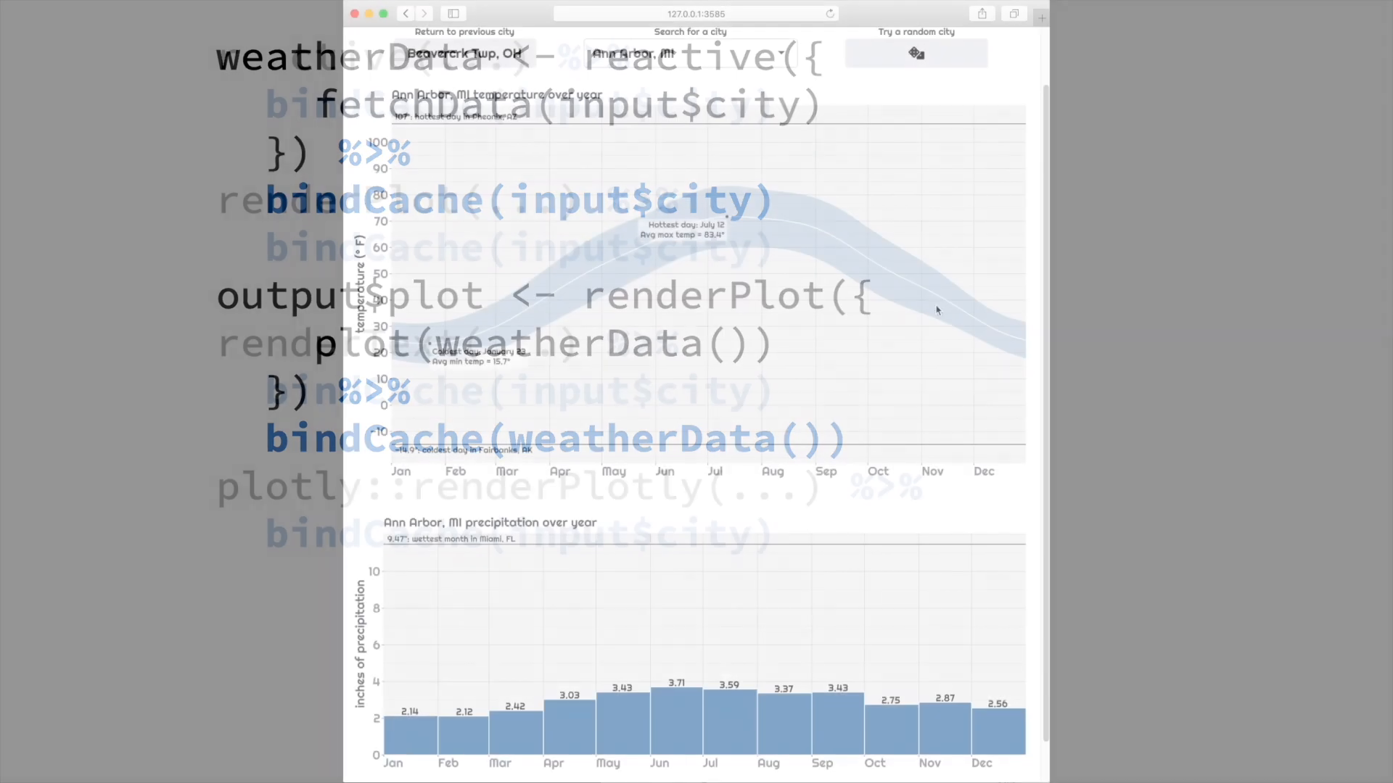
Search 'redwood' and select Redwood City, CA to load its plots
{"action": "left_click", "coordinate": [690, 52]}
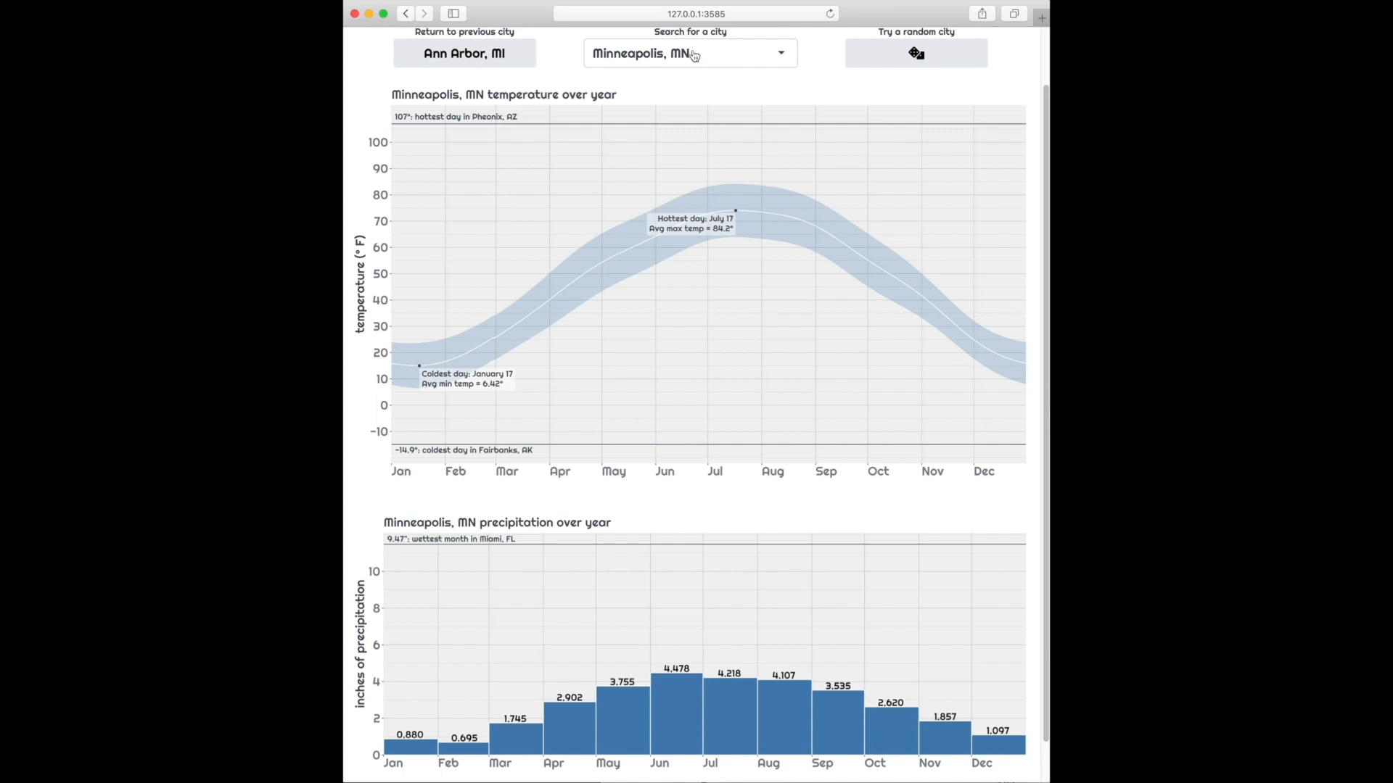
{"action": "type", "text": "redwood"}
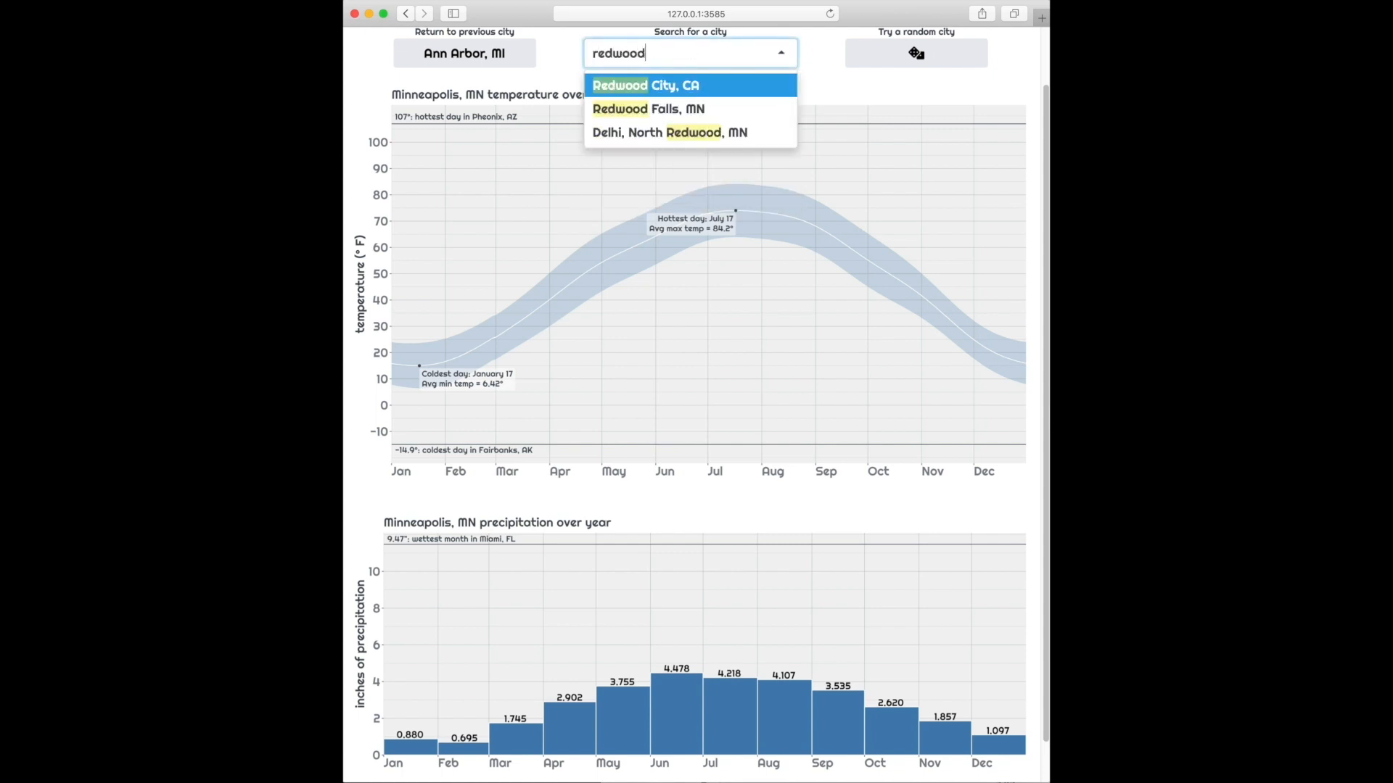
{"action": "left_click", "coordinate": [645, 85]}
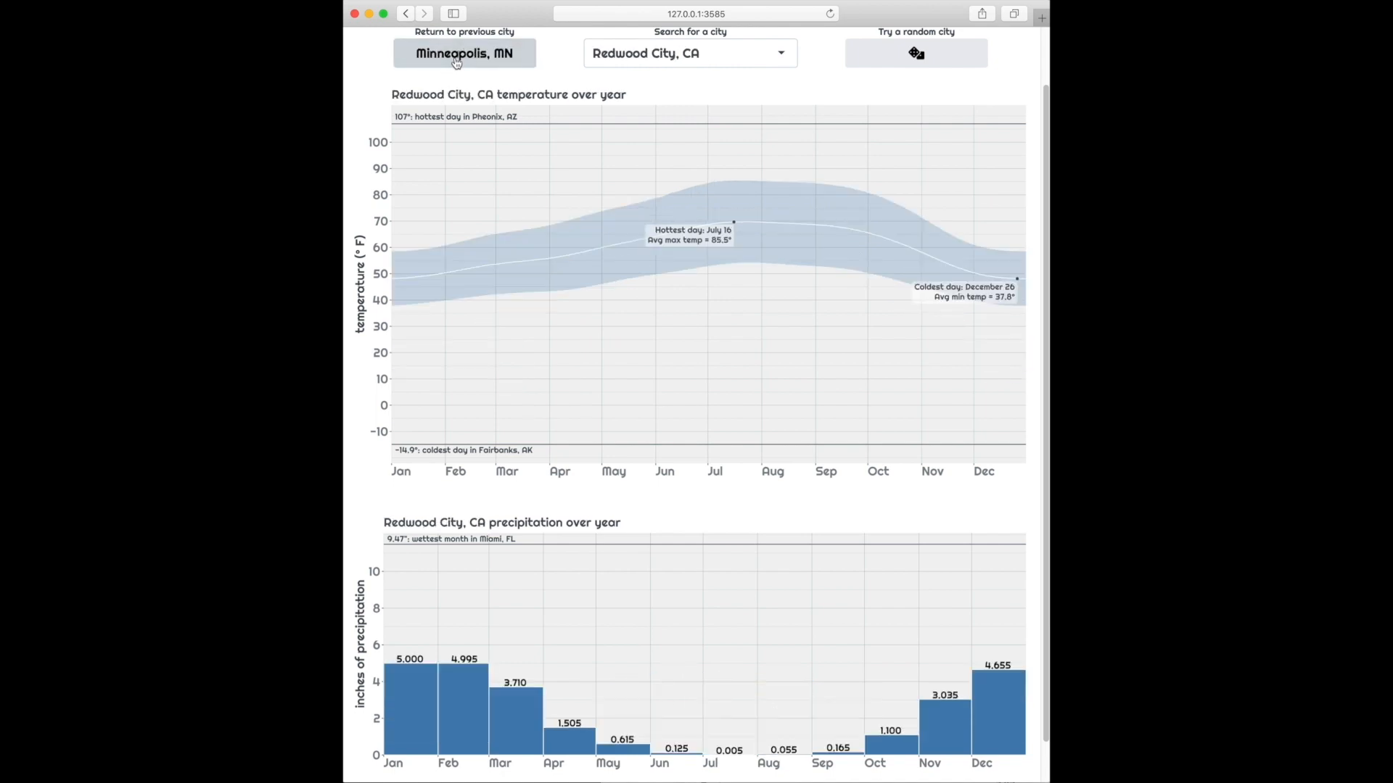
Switch between the cached Minneapolis and Redwood City plots, ending on Minneapolis, MN
{"action": "left_click", "coordinate": [463, 53]}
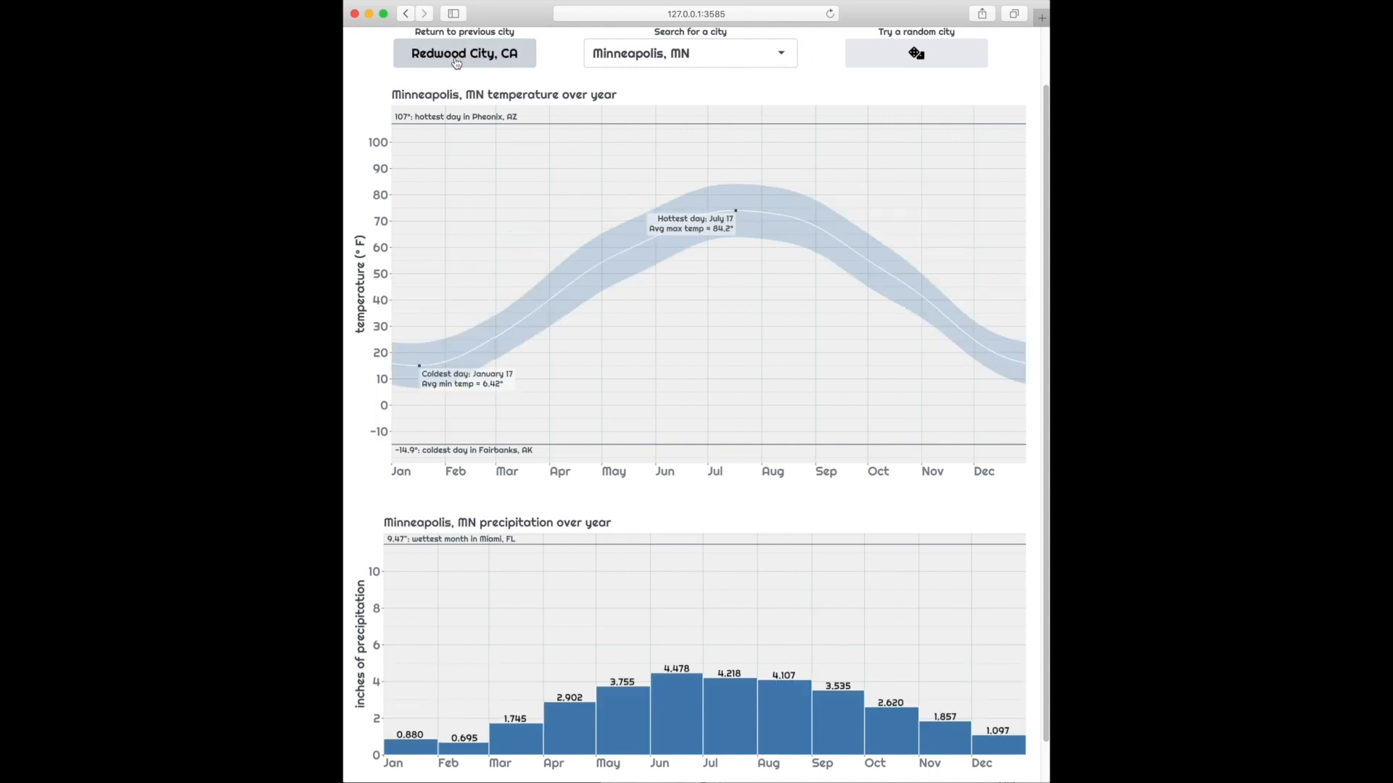
{"action": "left_click", "coordinate": [688, 52]}
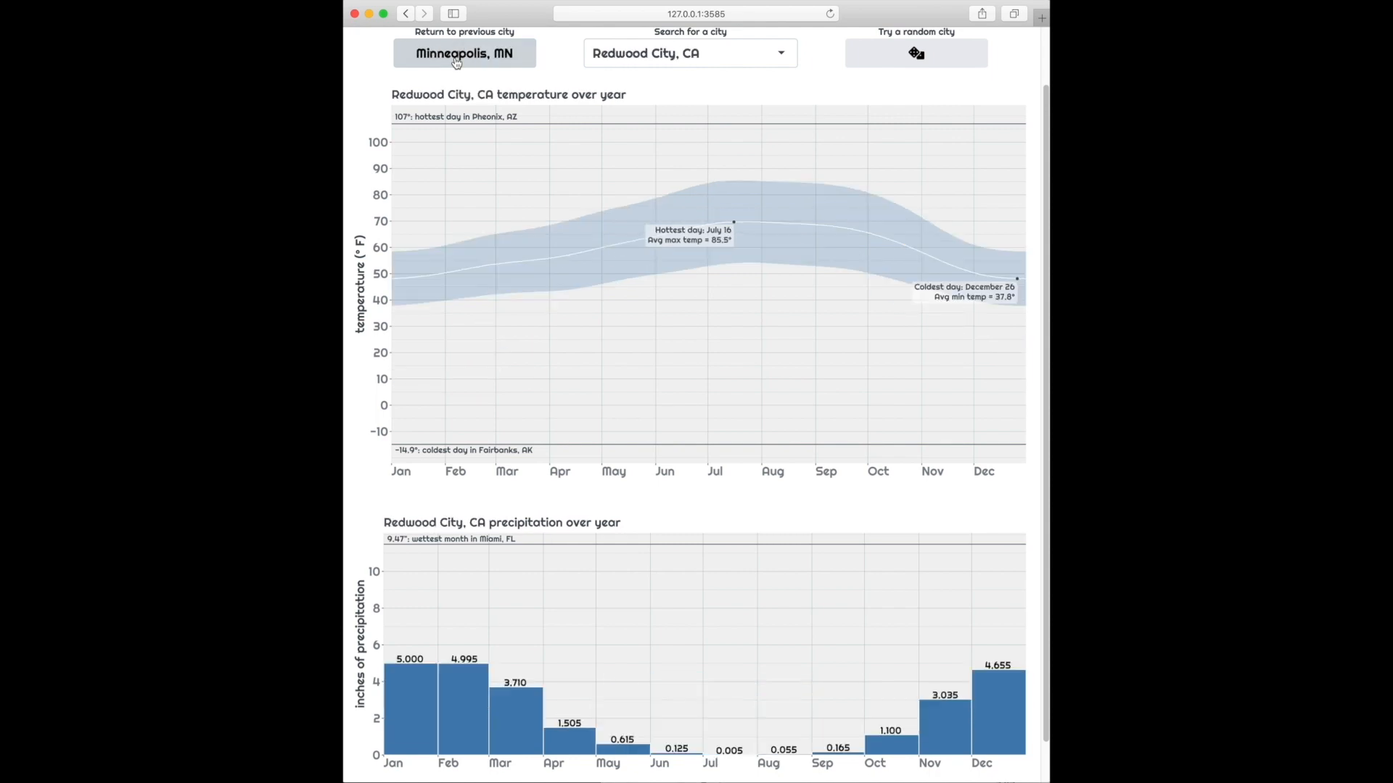
{"action": "left_click", "coordinate": [463, 53]}
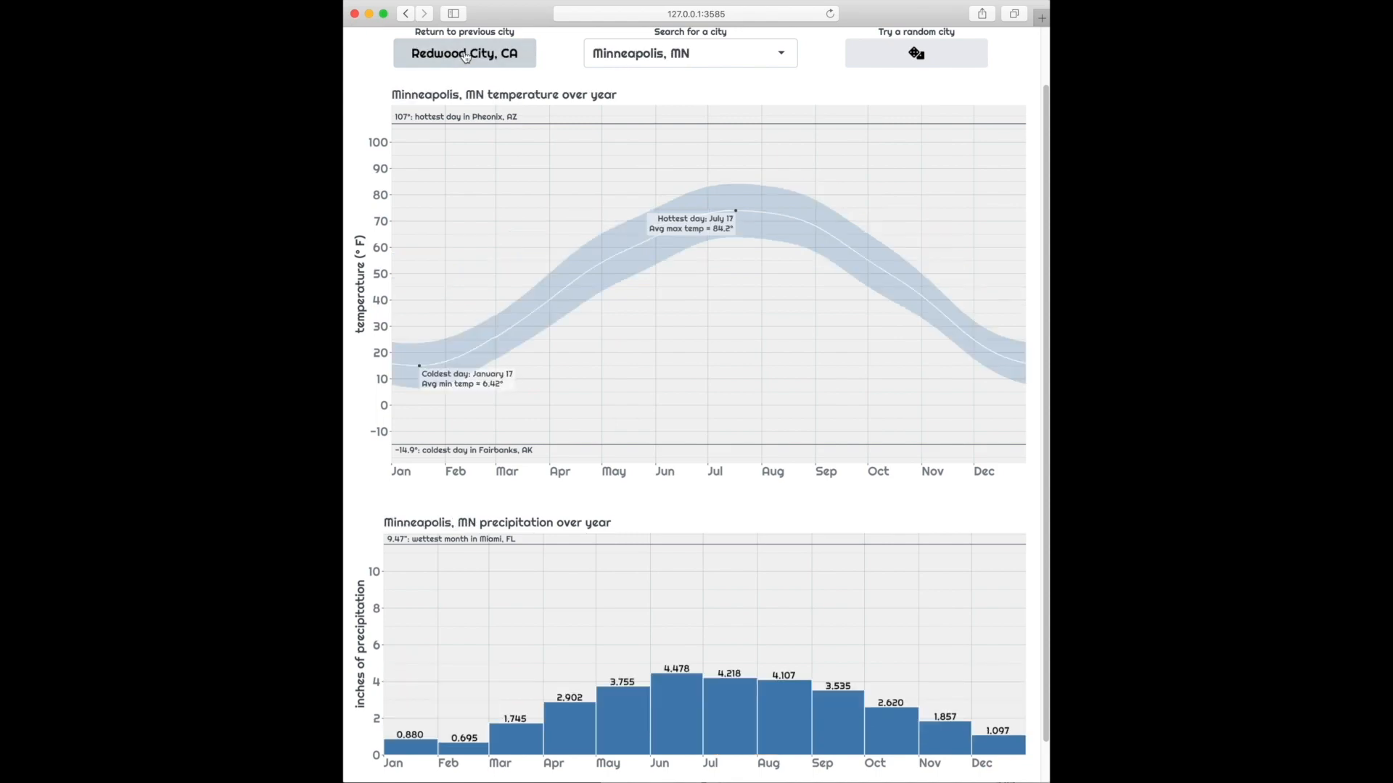